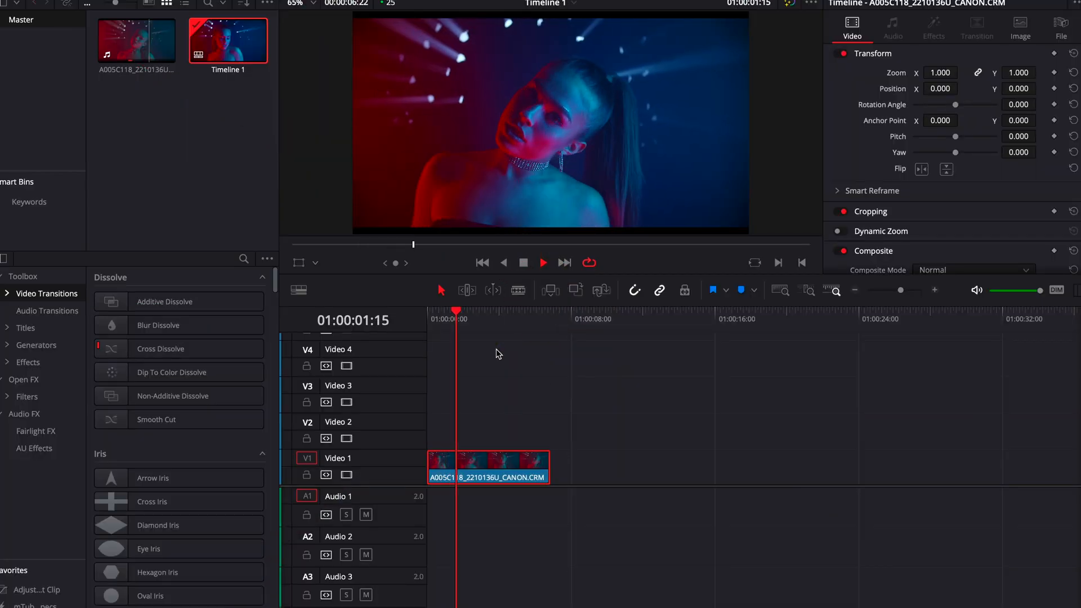
Park the playhead at 01:00:05:24 in the timeline ruler
click(491, 318)
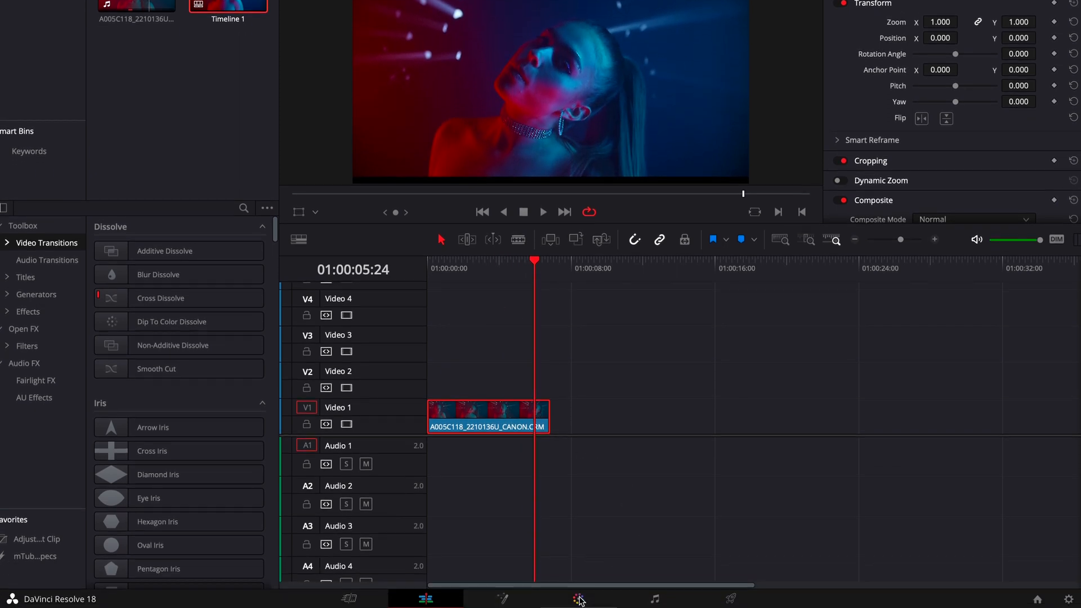
Switch to the Color page to show the clip's node graph
click(579, 598)
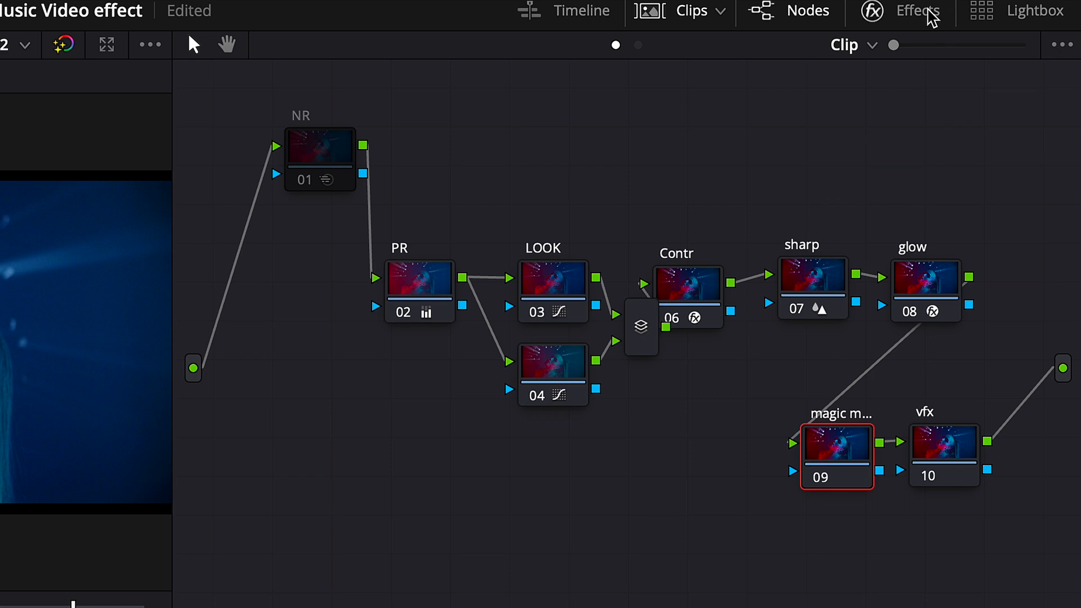
Open the Effects library and search 'li' to find Light Rays
click(917, 11)
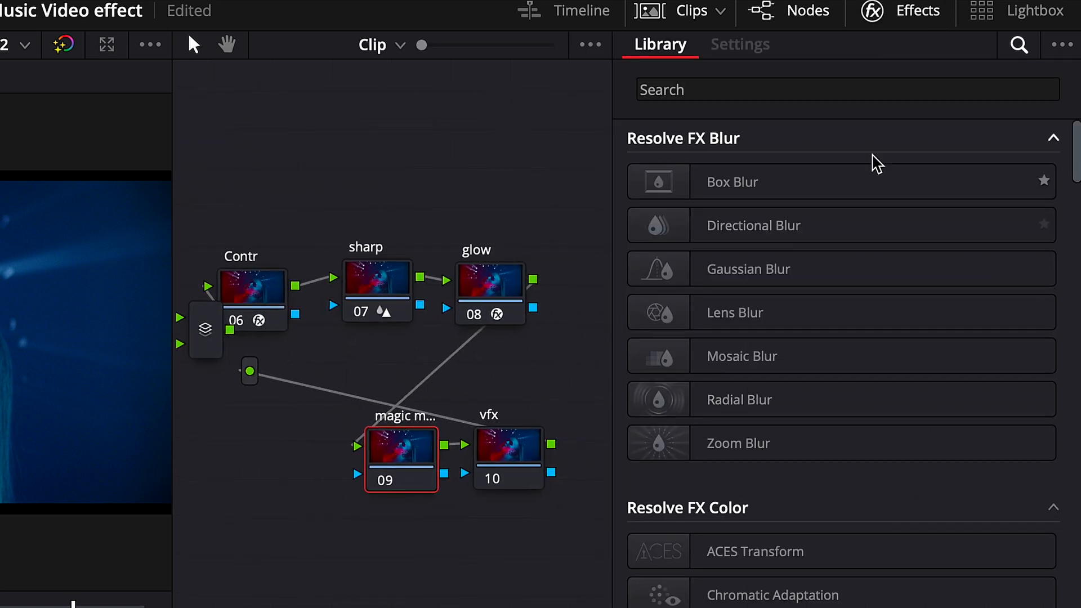
text(light rays)
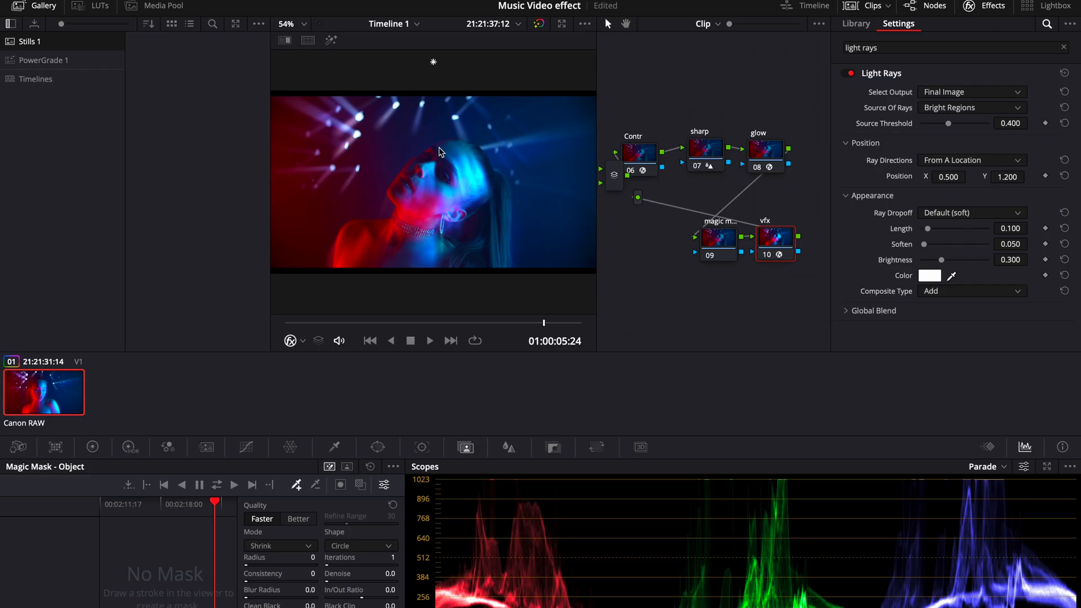
mouse_move(460, 195)
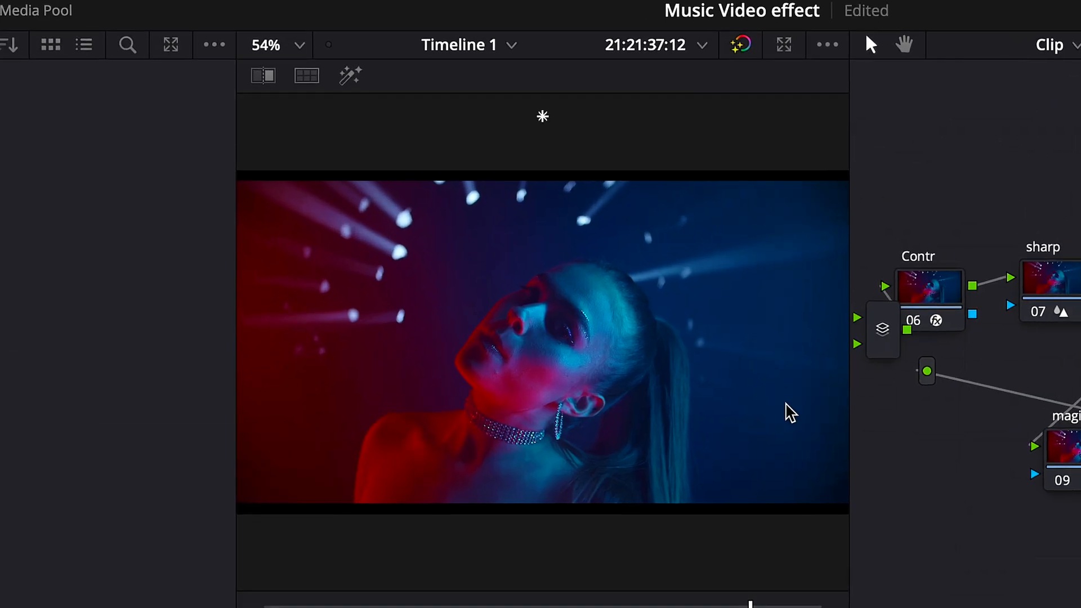
mouse_move(517, 245)
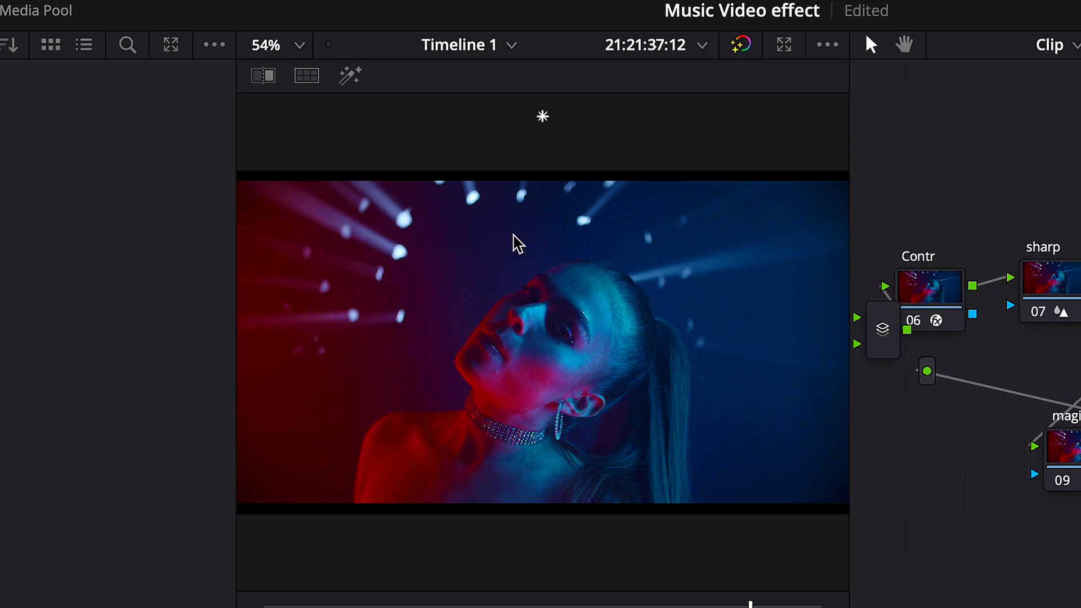
mouse_move(289, 233)
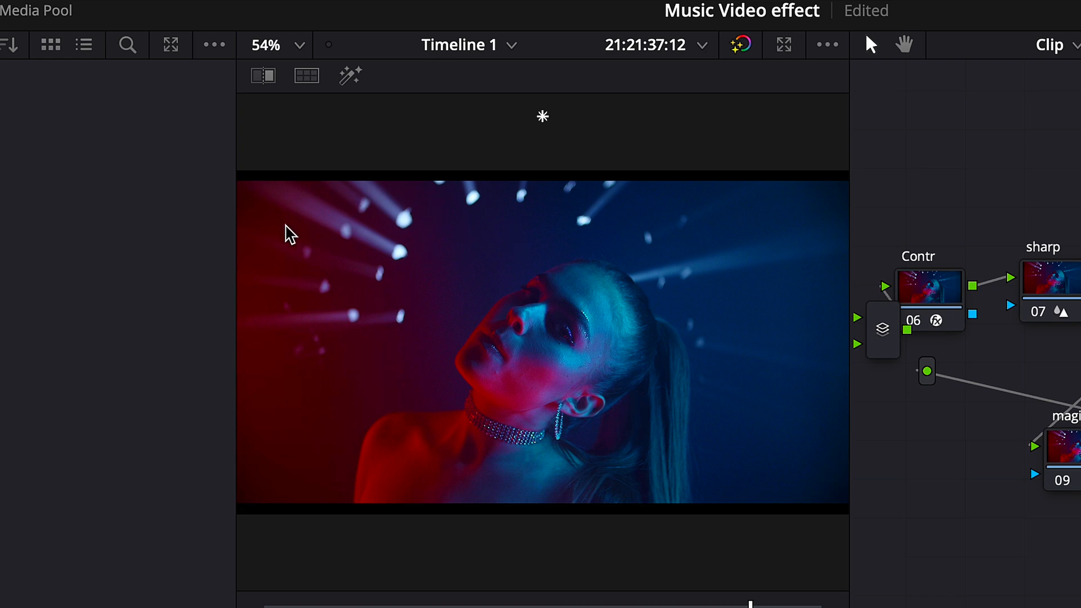
mouse_move(742, 279)
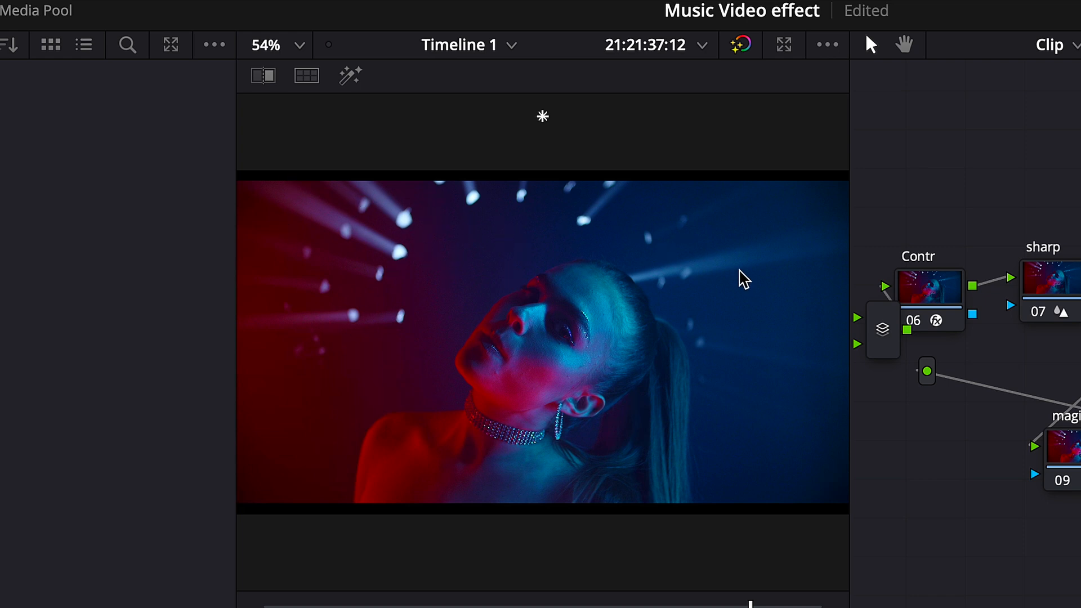
mouse_move(429, 217)
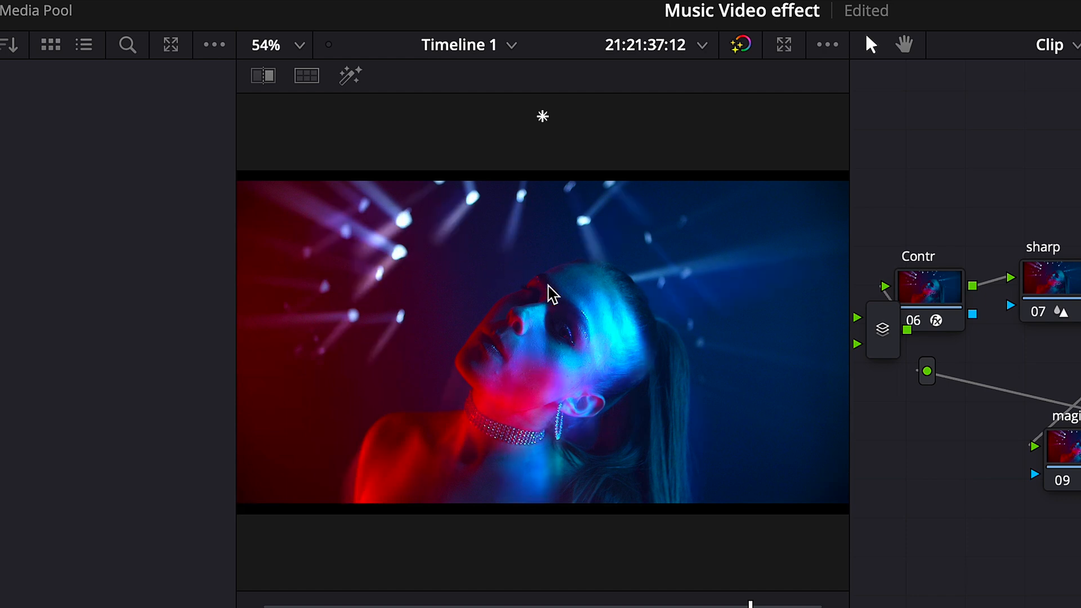
mouse_move(591, 290)
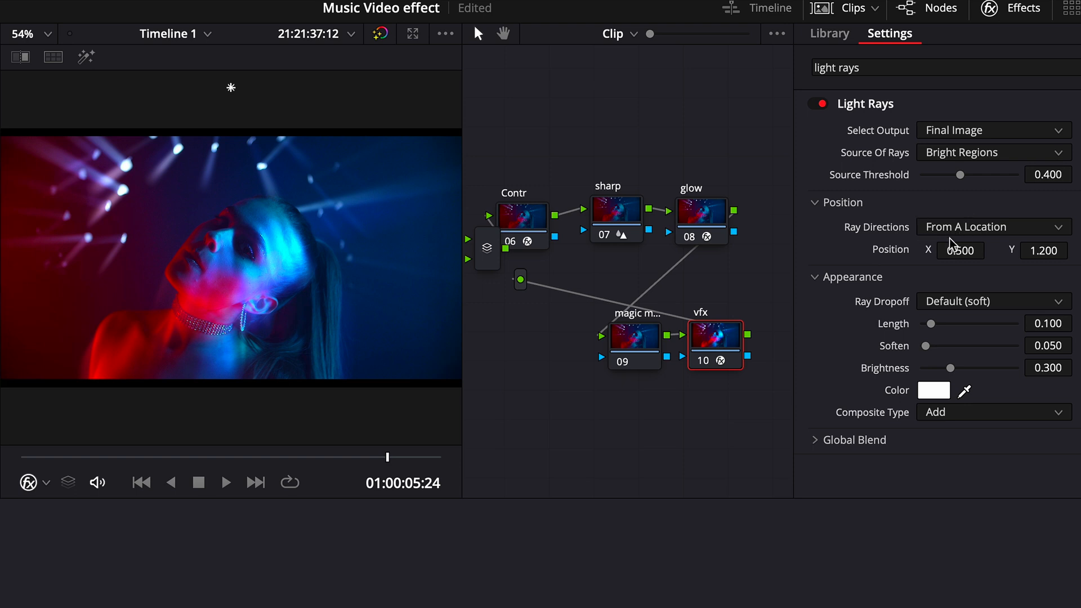
mouse_move(883, 242)
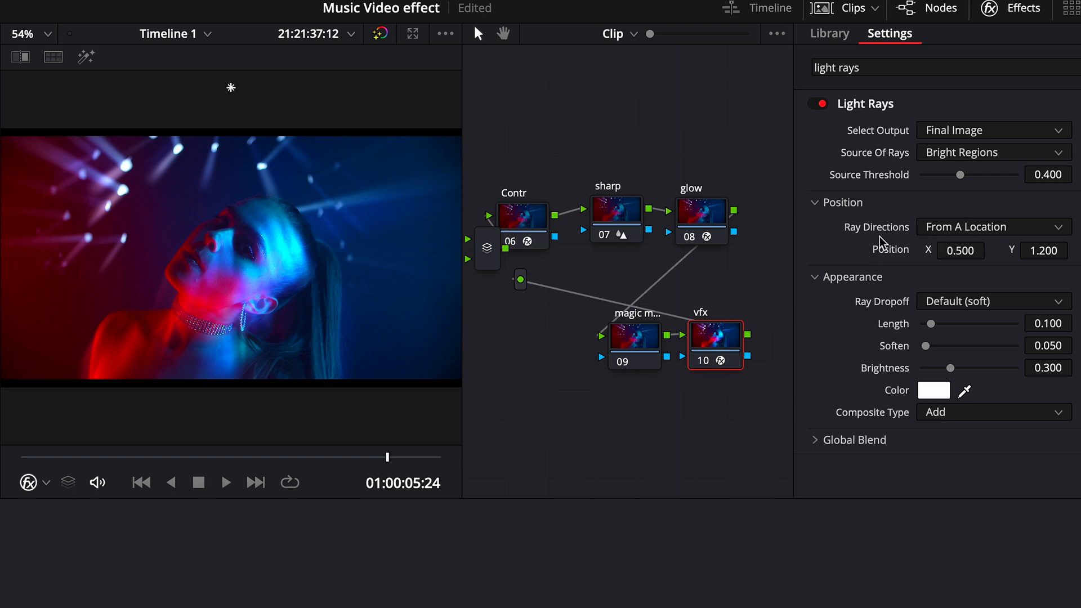
Set the Light Rays ray direction to At An Angle
click(992, 226)
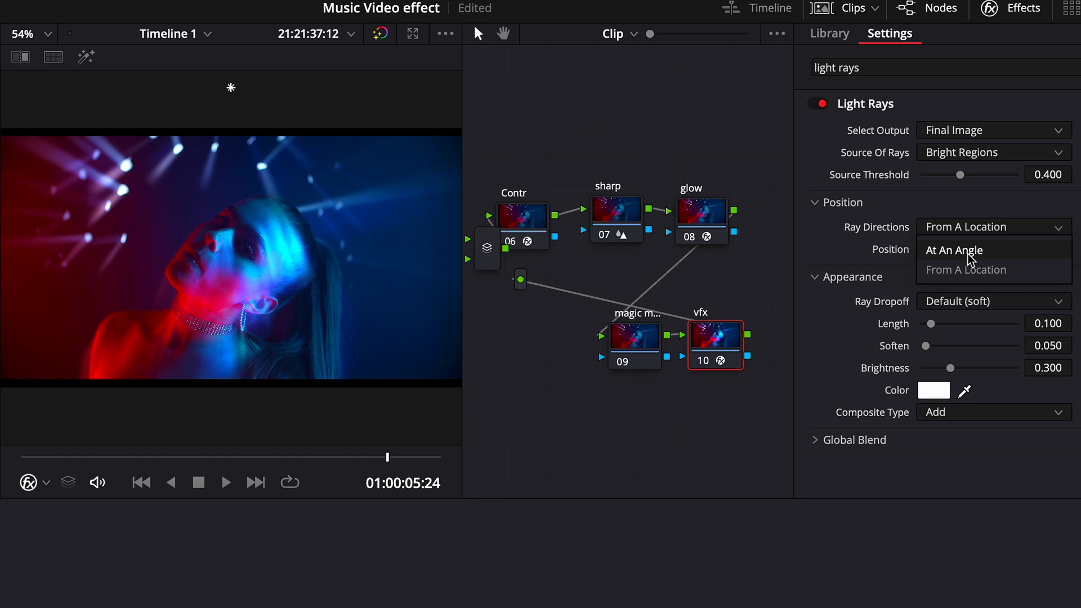
click(954, 250)
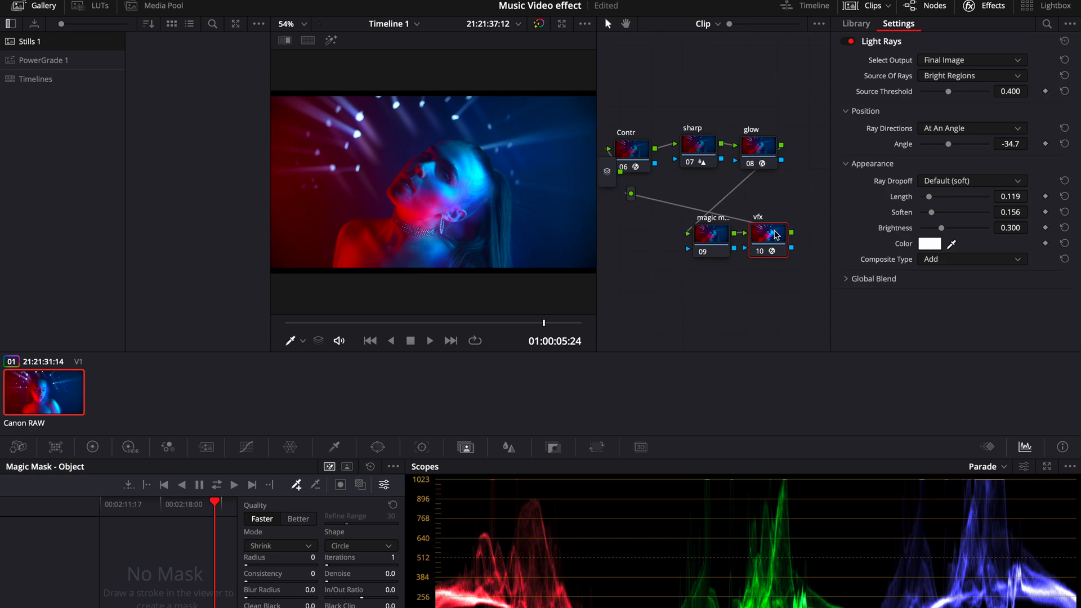
Select node 09, the magic mask node
click(856, 22)
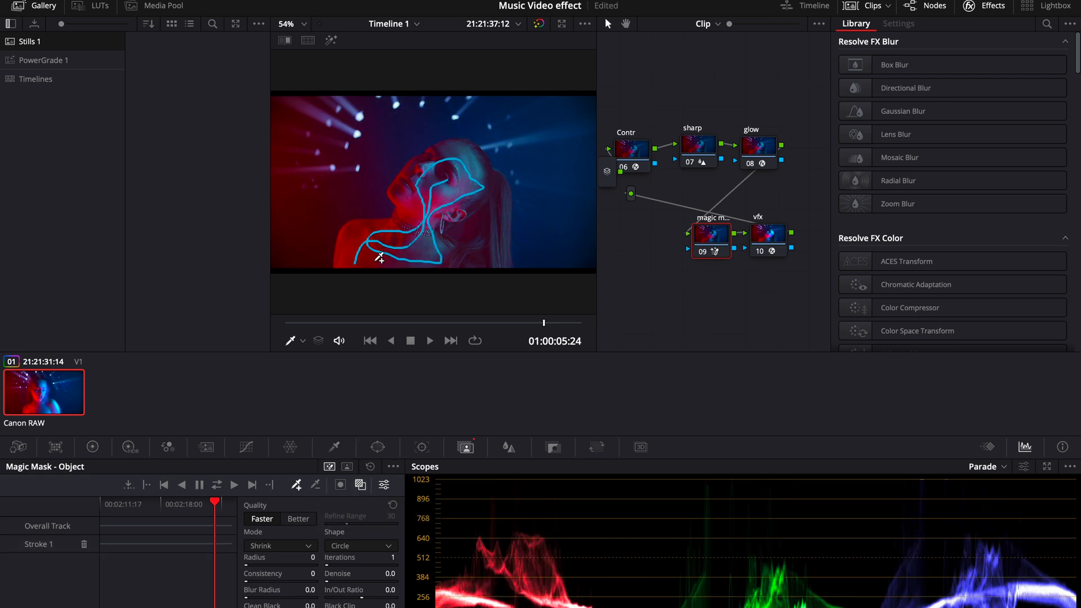
mouse_move(469, 284)
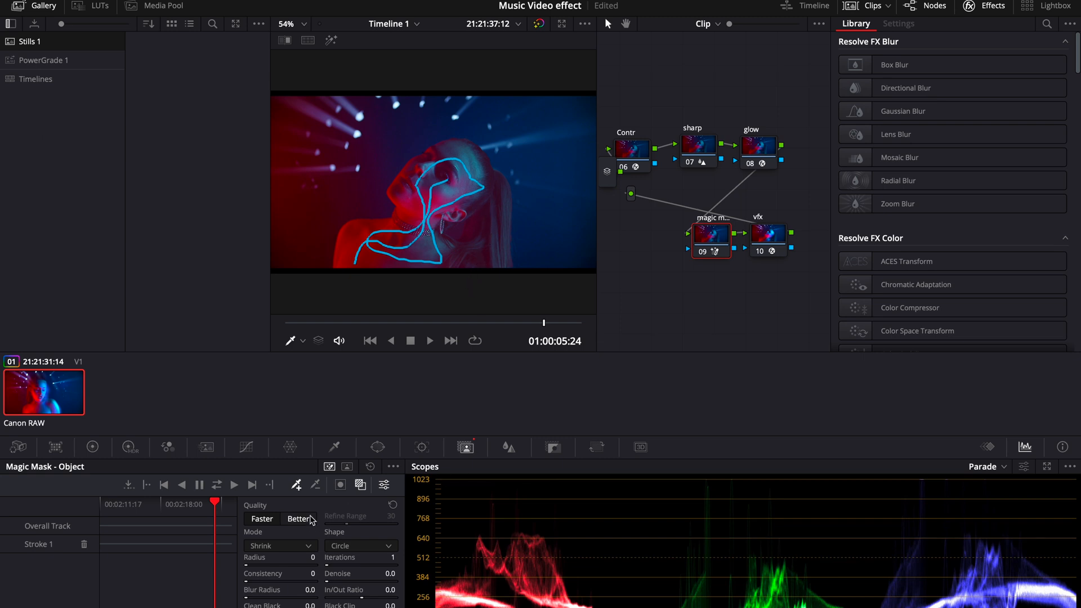
mouse_move(306, 526)
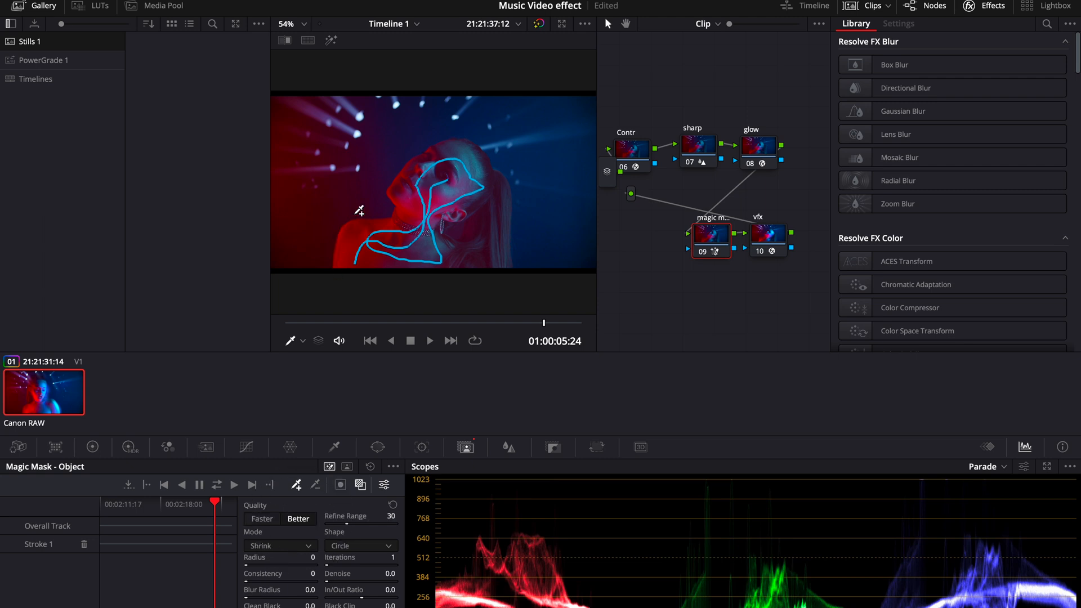
mouse_move(351, 209)
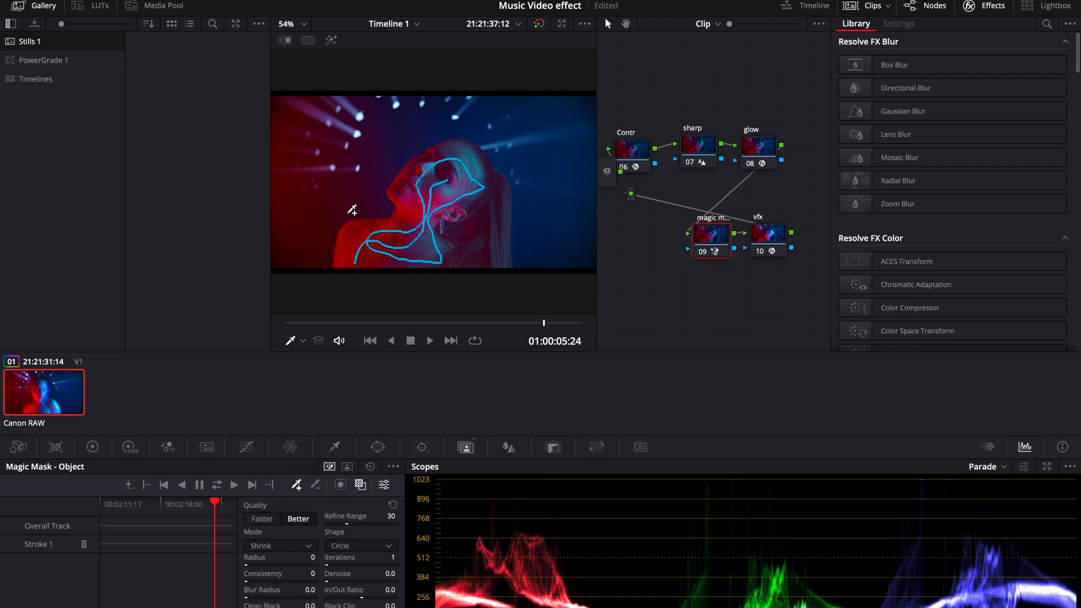
mouse_move(526, 205)
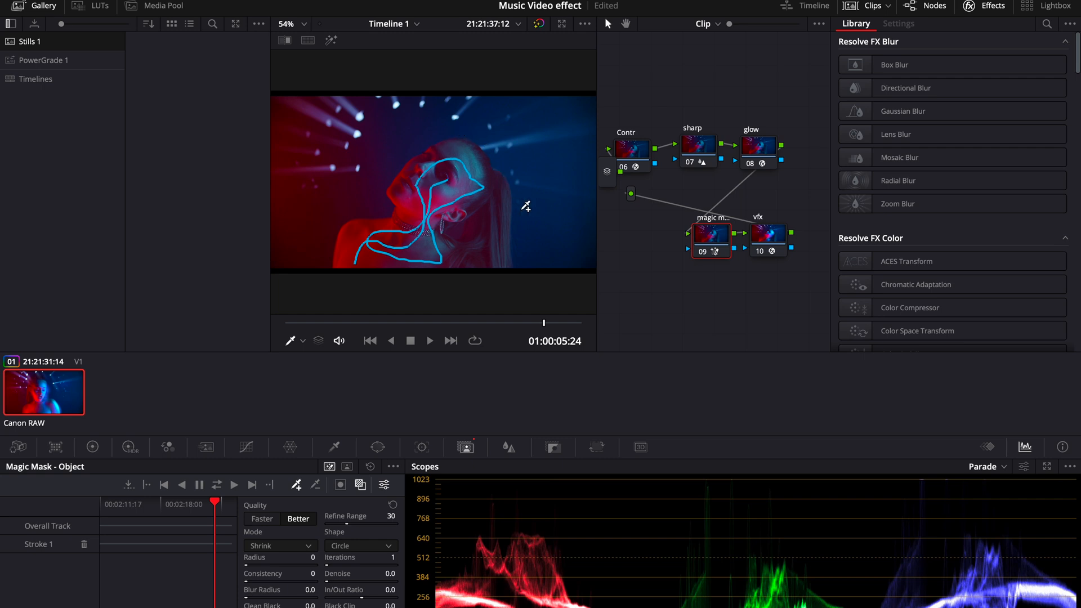
mouse_move(248, 512)
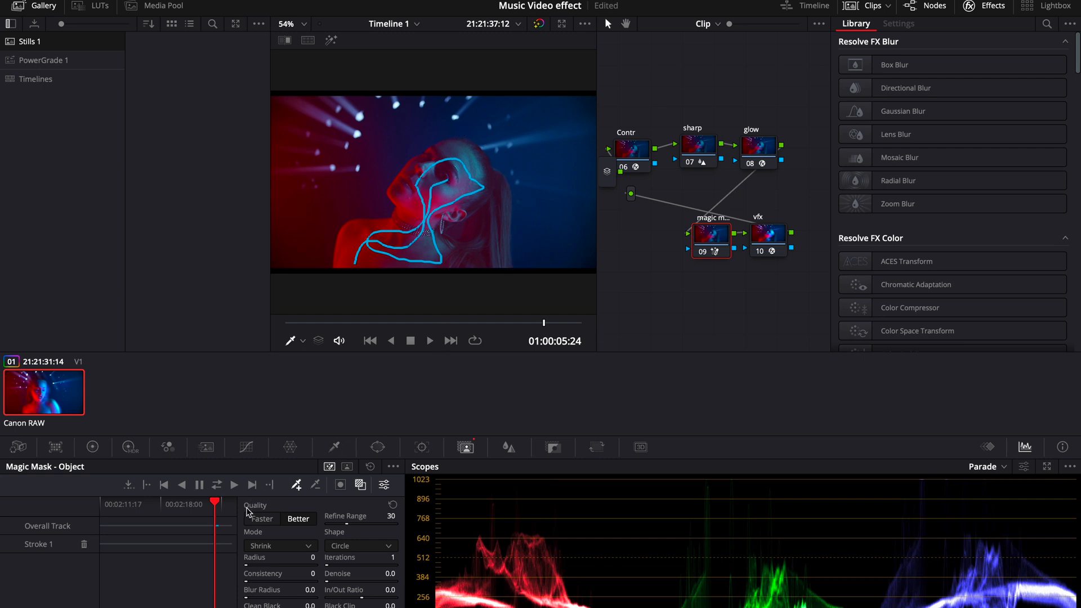
mouse_move(217, 486)
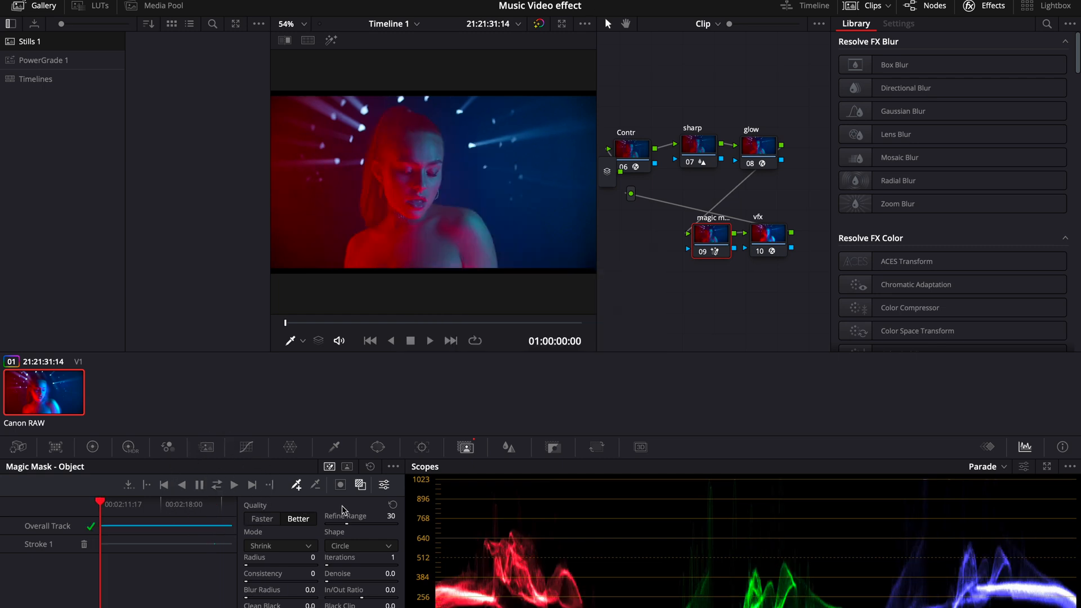
Track the Magic Mask forward and backward, then select the VFX node
click(360, 485)
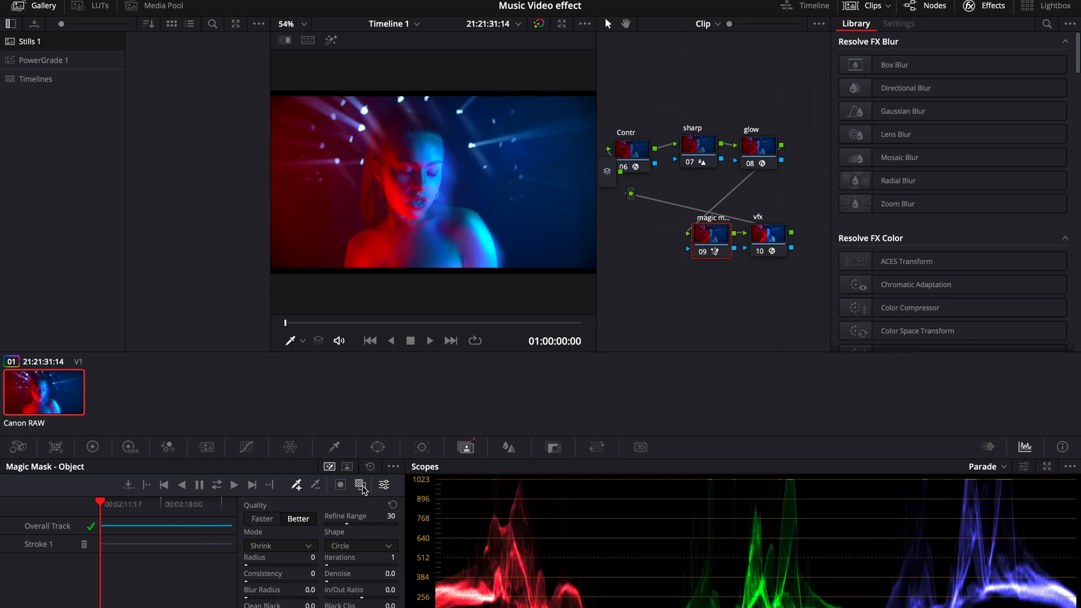
mouse_move(687, 277)
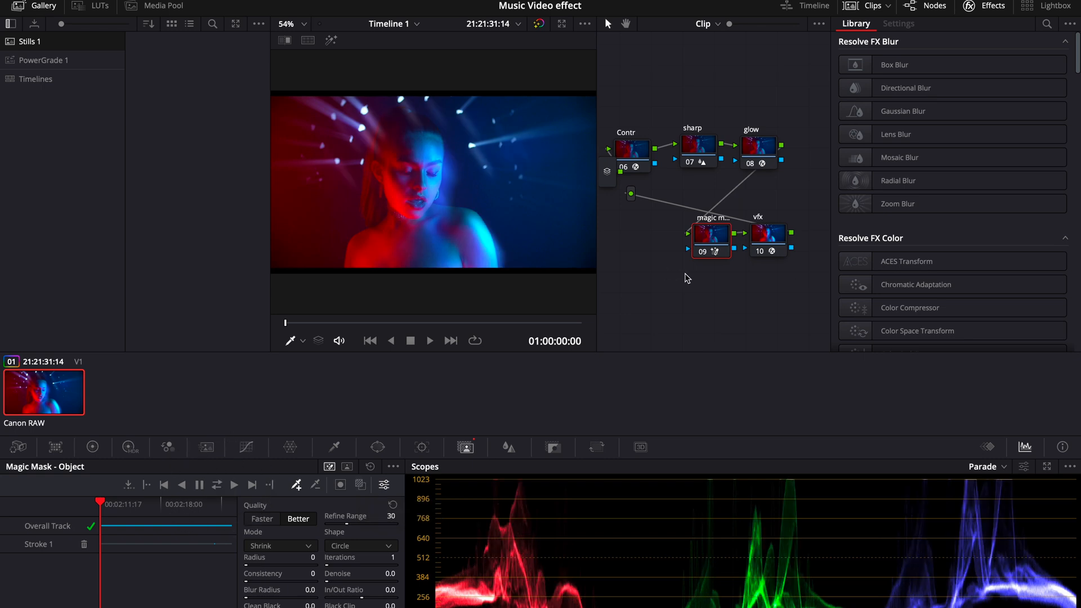
click(767, 235)
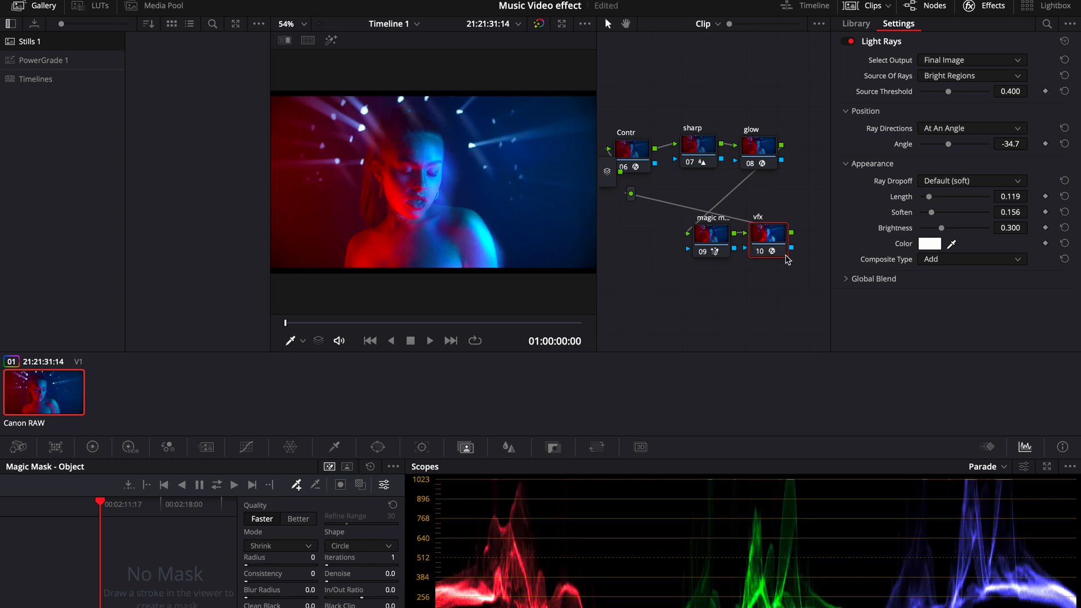
mouse_move(736, 252)
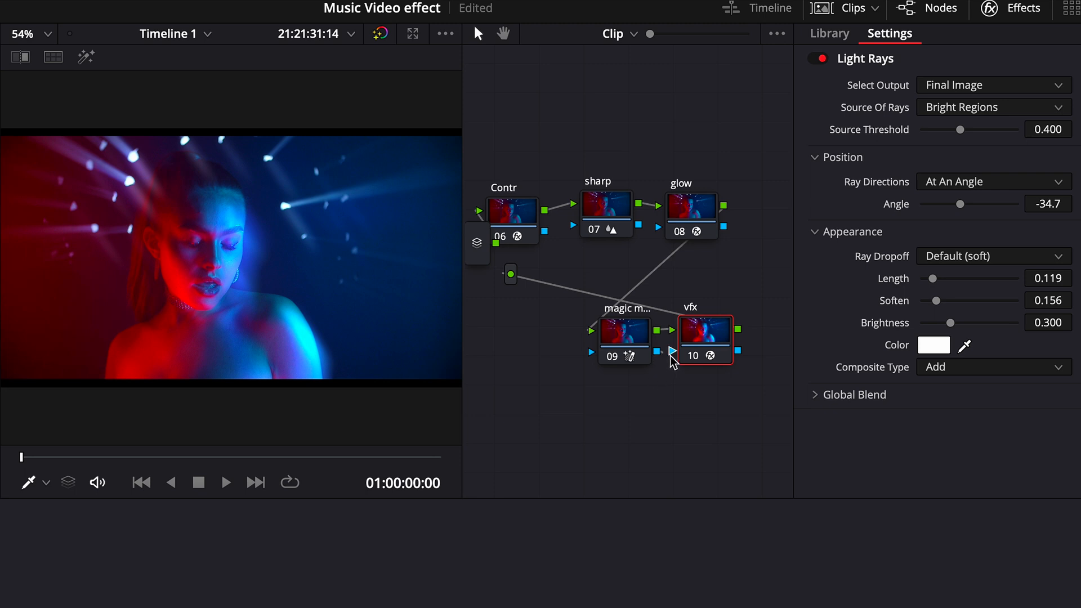
mouse_move(656, 385)
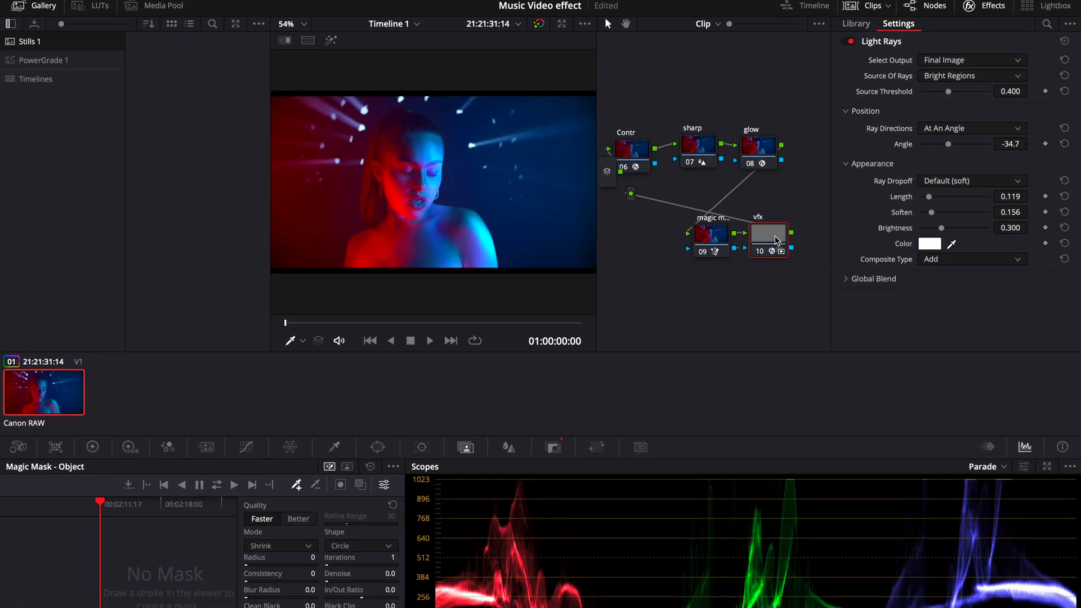
mouse_move(648, 219)
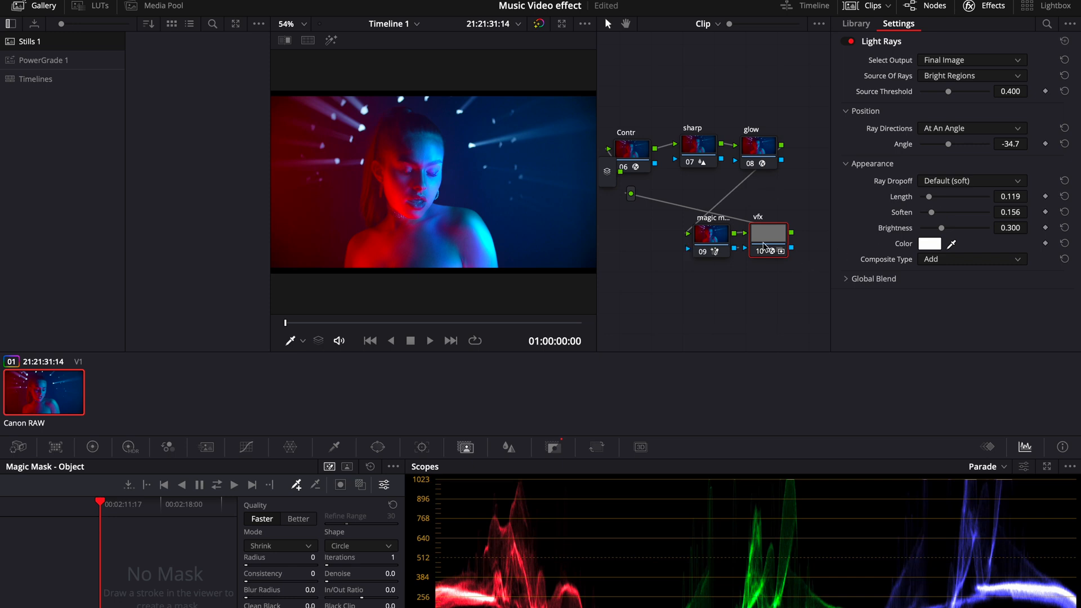
mouse_move(930, 195)
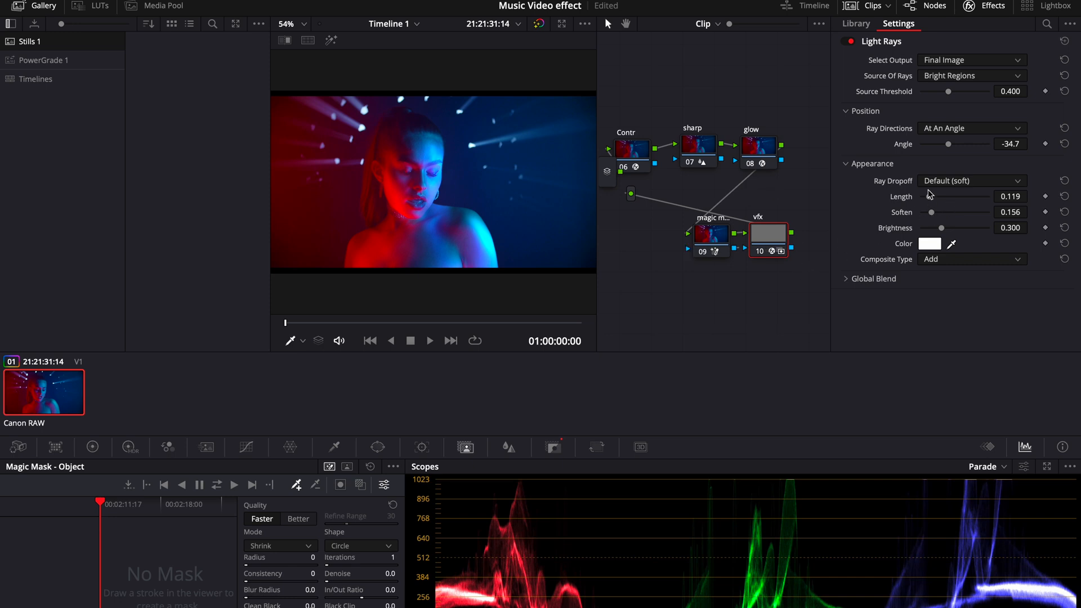